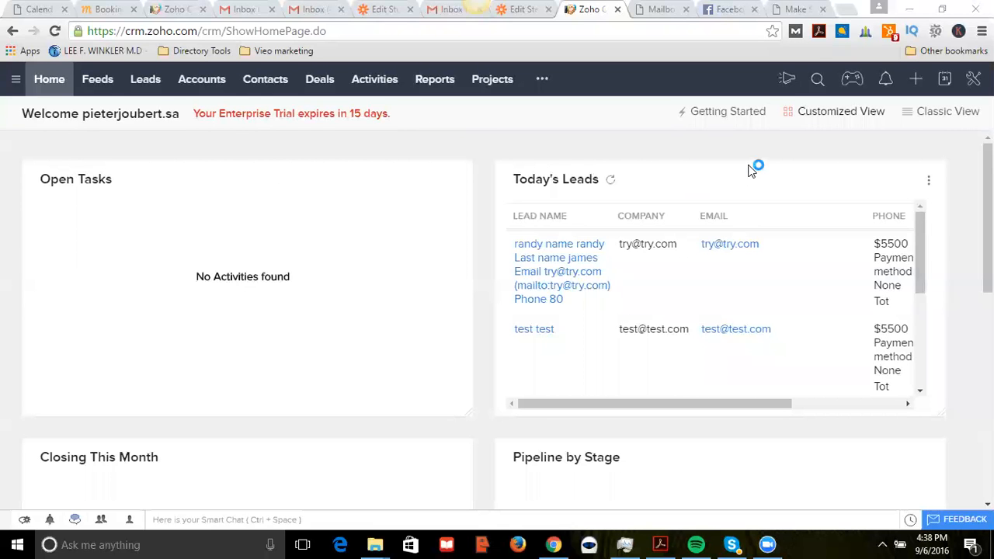
pyautogui.moveTo(410, 278)
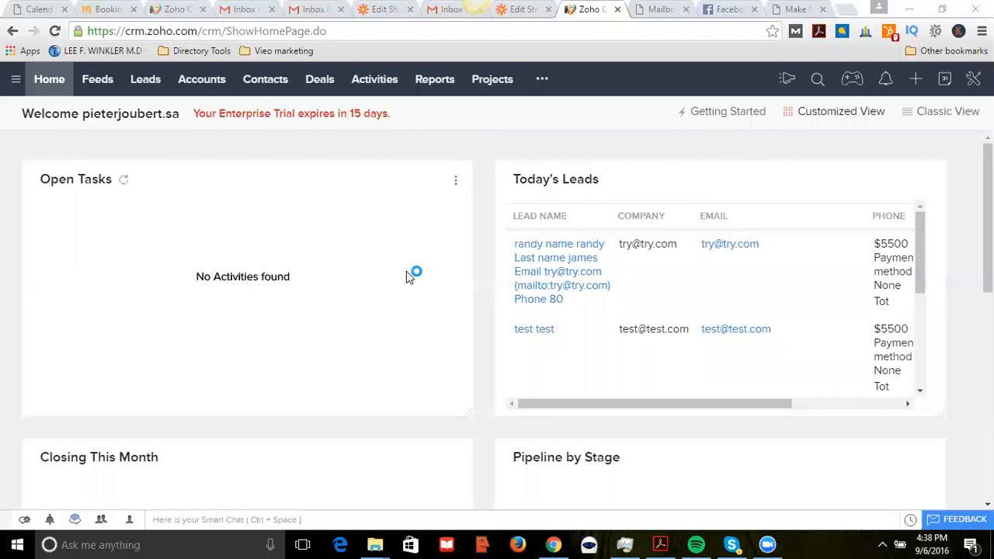
pyautogui.moveTo(380, 161)
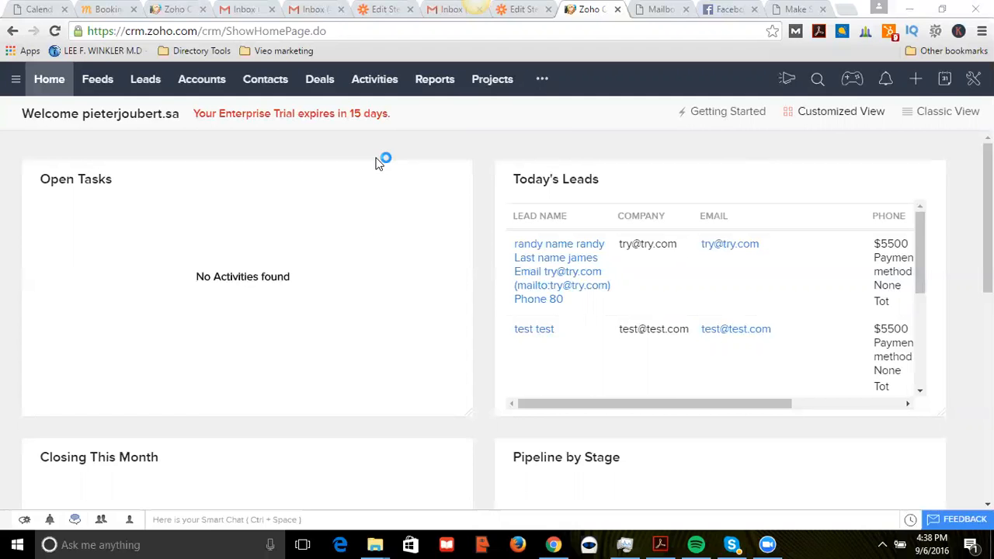
pyautogui.moveTo(350, 148)
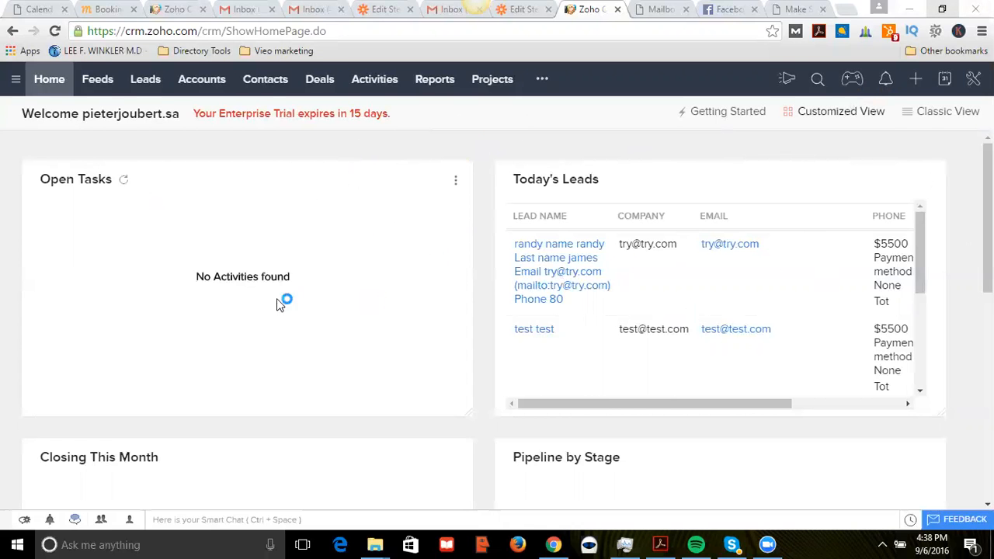
pyautogui.moveTo(649, 165)
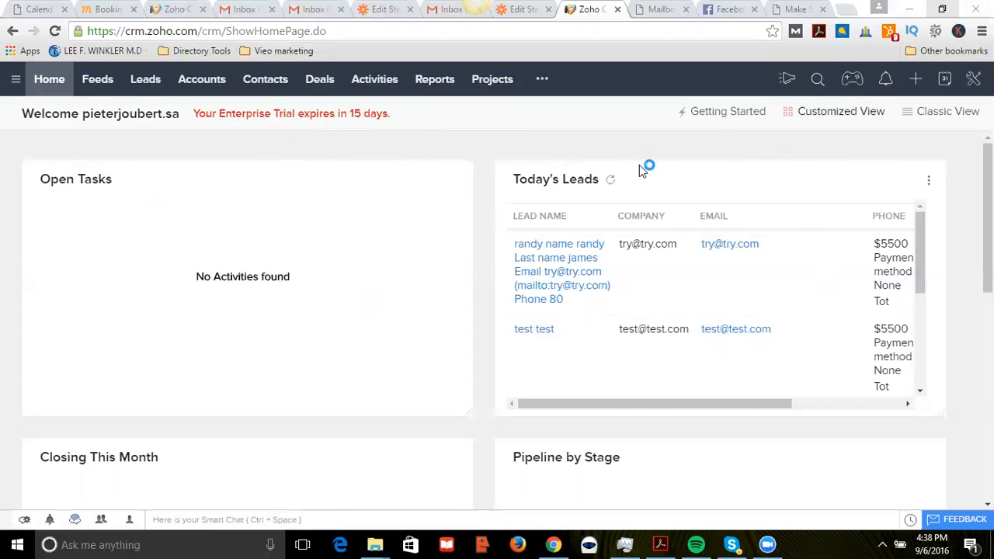
# Step: On the Ingwe Safaris booking page, select an Oct 29–Nov 14, 2016 stay totalling $5500
pyautogui.click(105, 9)
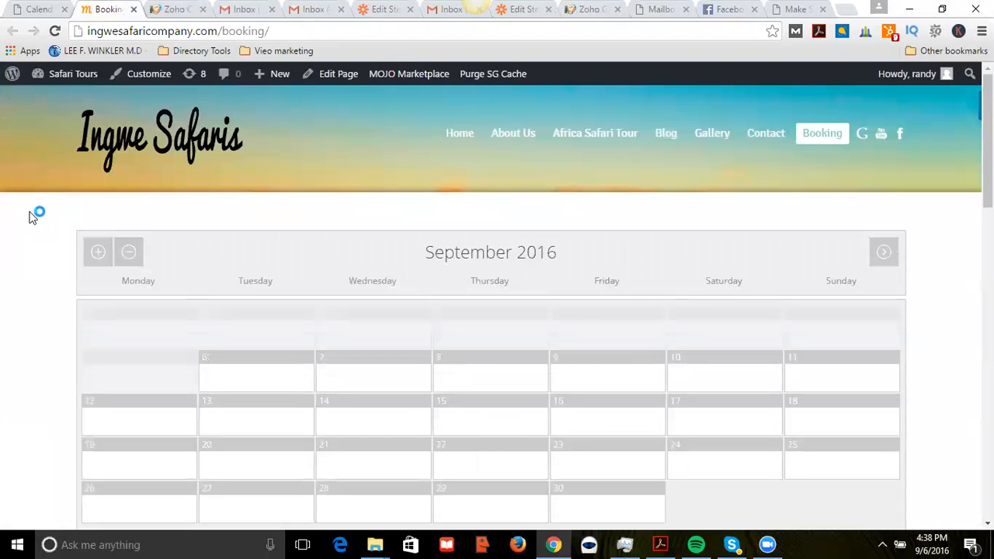
pyautogui.scroll(-3)
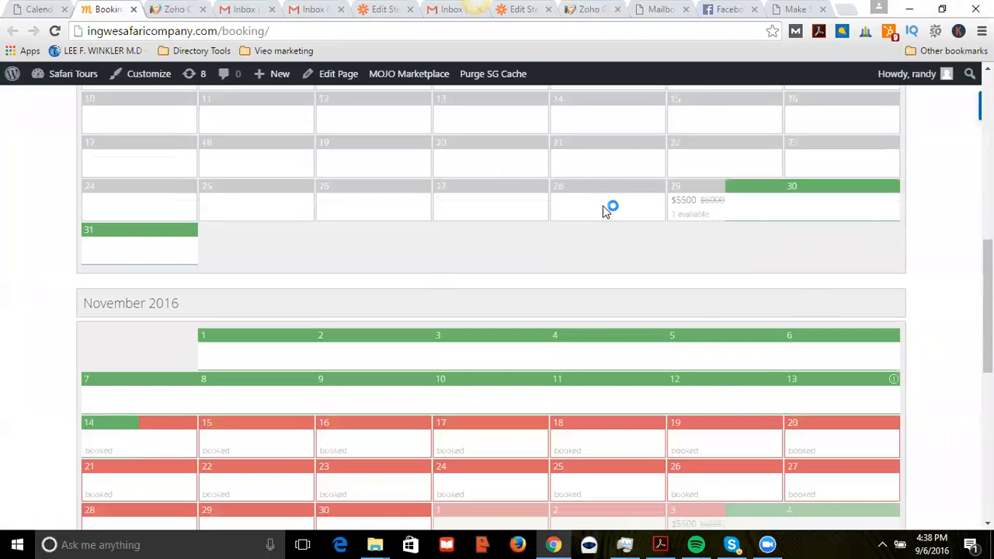
pyautogui.moveTo(713, 204)
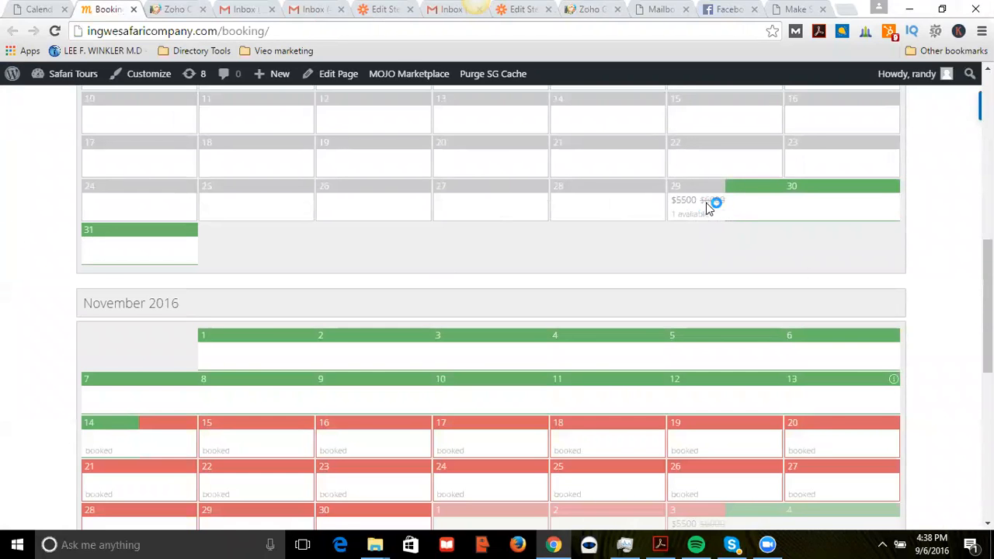
pyautogui.moveTo(550, 194)
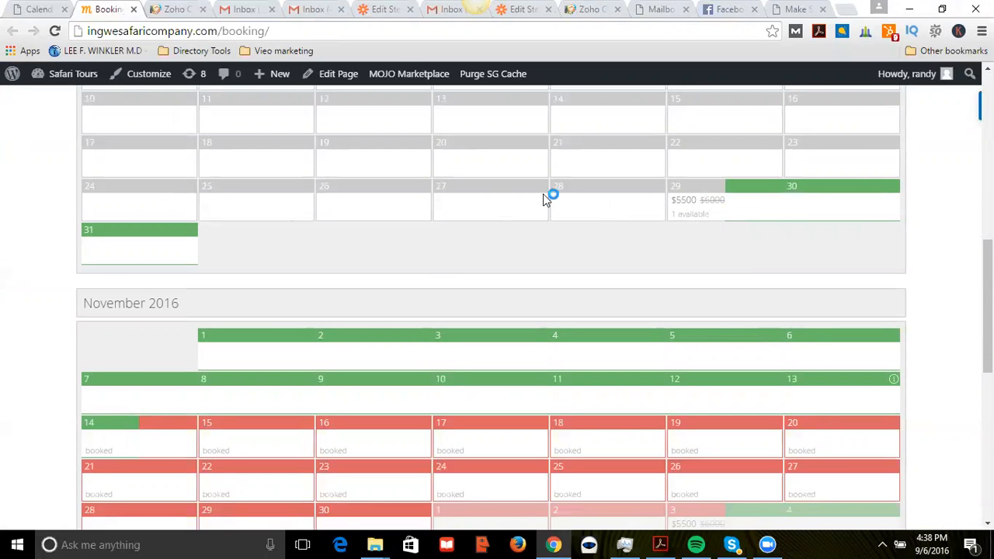
pyautogui.scroll(-3)
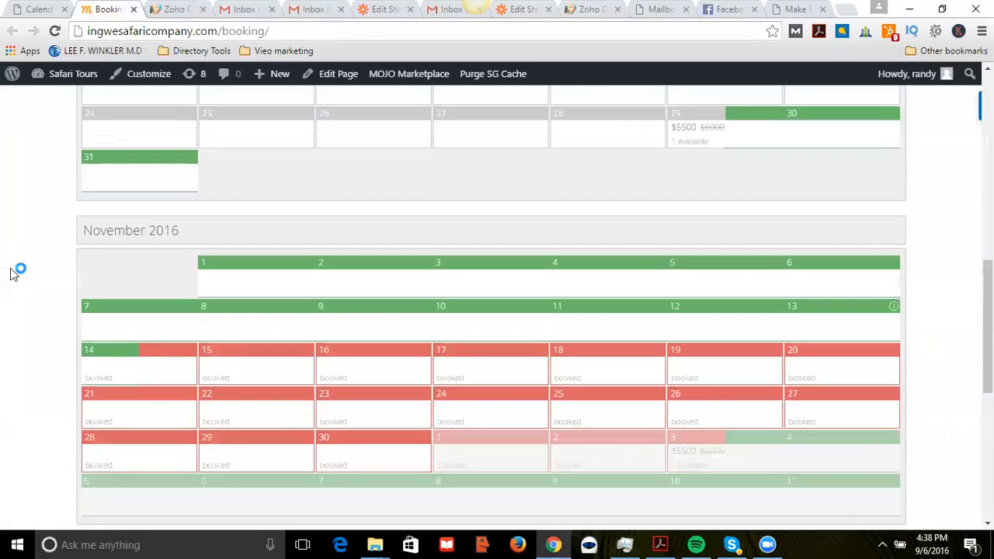
pyautogui.scroll(-3)
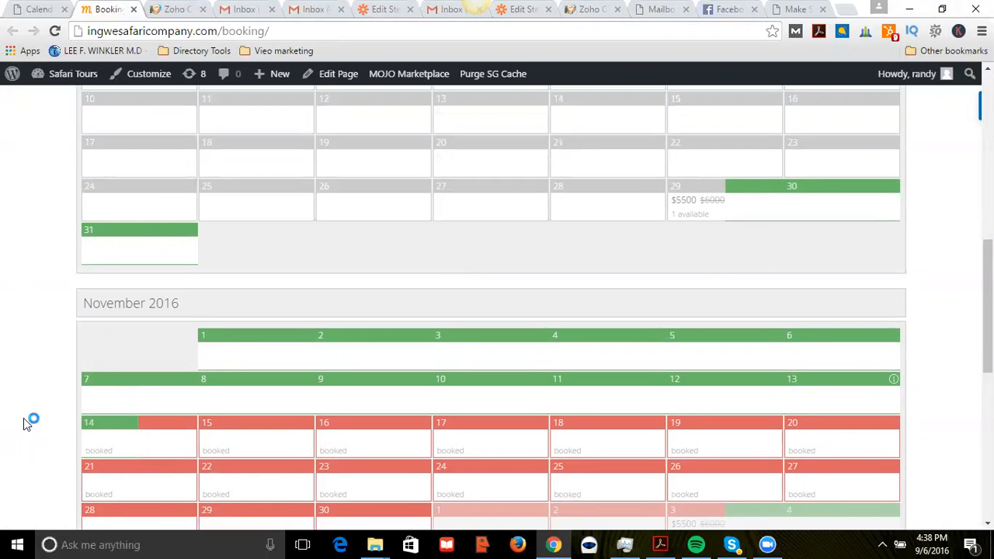
pyautogui.scroll(-3)
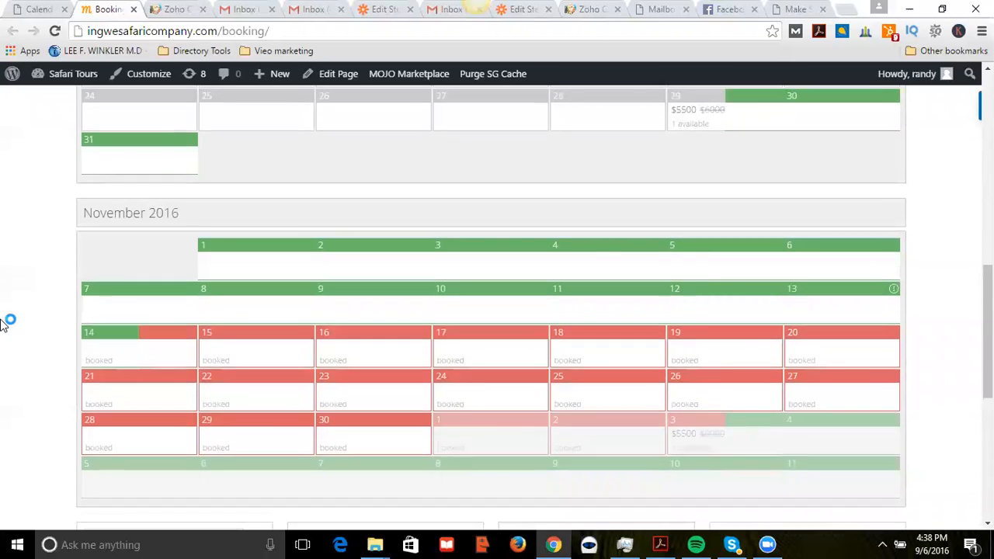
pyautogui.scroll(-3)
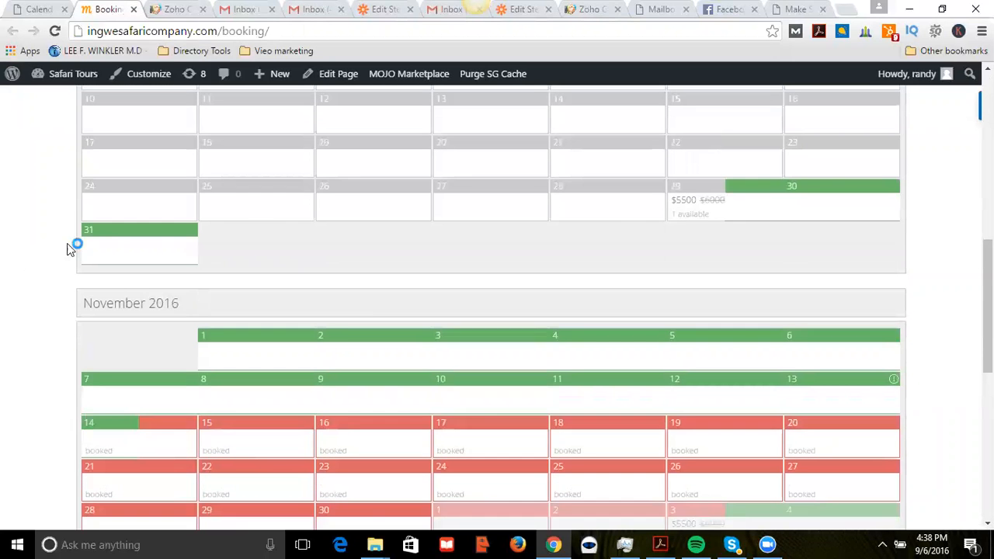
pyautogui.moveTo(699, 202)
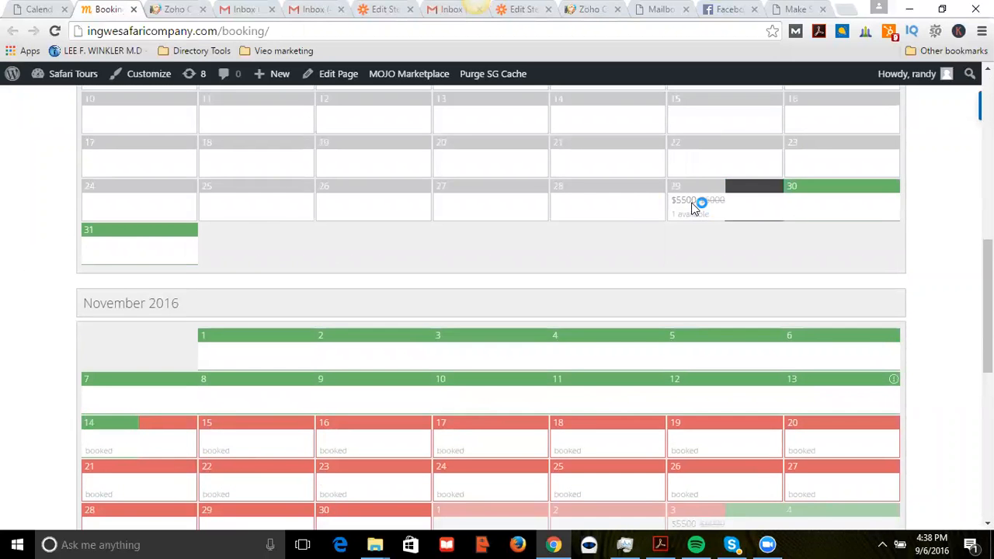
pyautogui.scroll(-3)
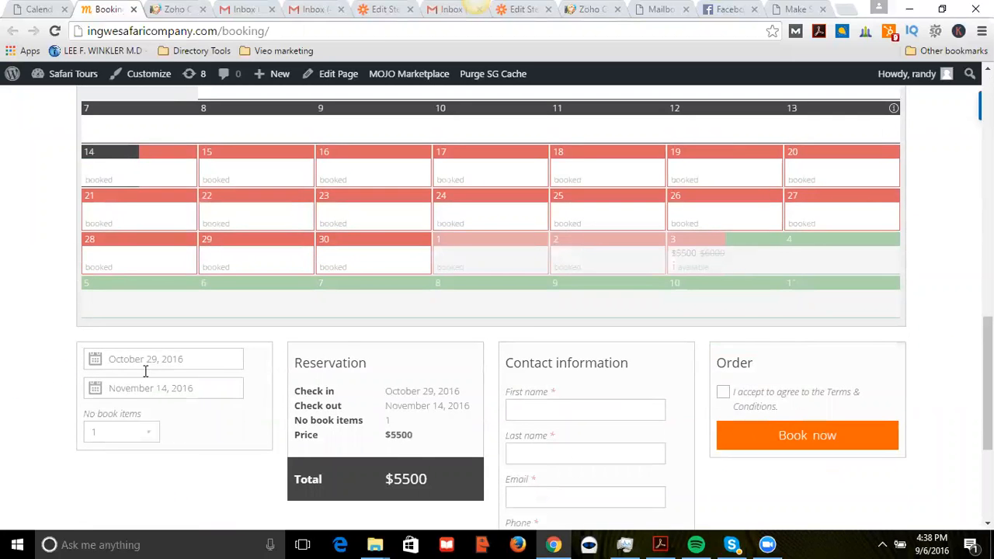
# Step: Fill the booking form with test name, email, phone and 'Test' message, accept terms, and book
pyautogui.scroll(-3)
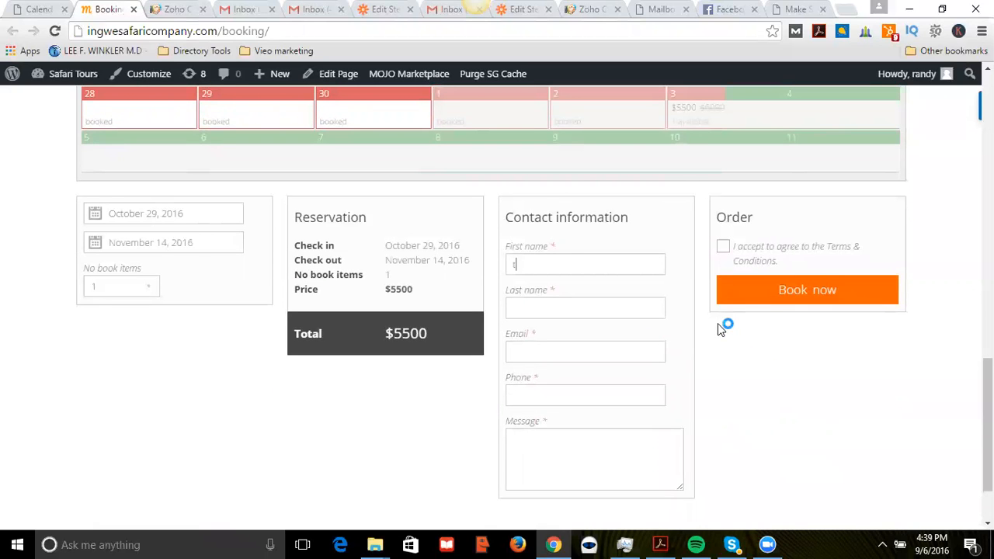
pyautogui.write('te')
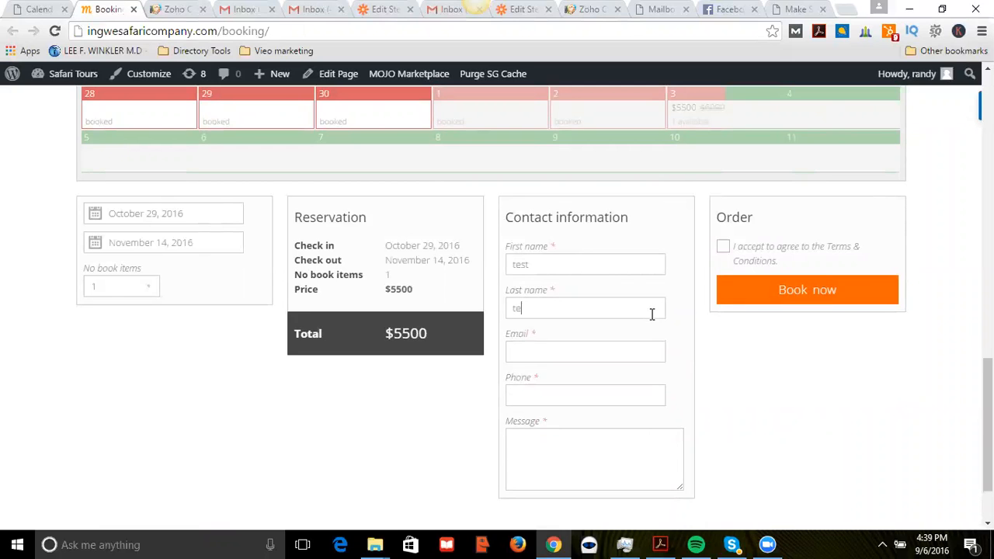
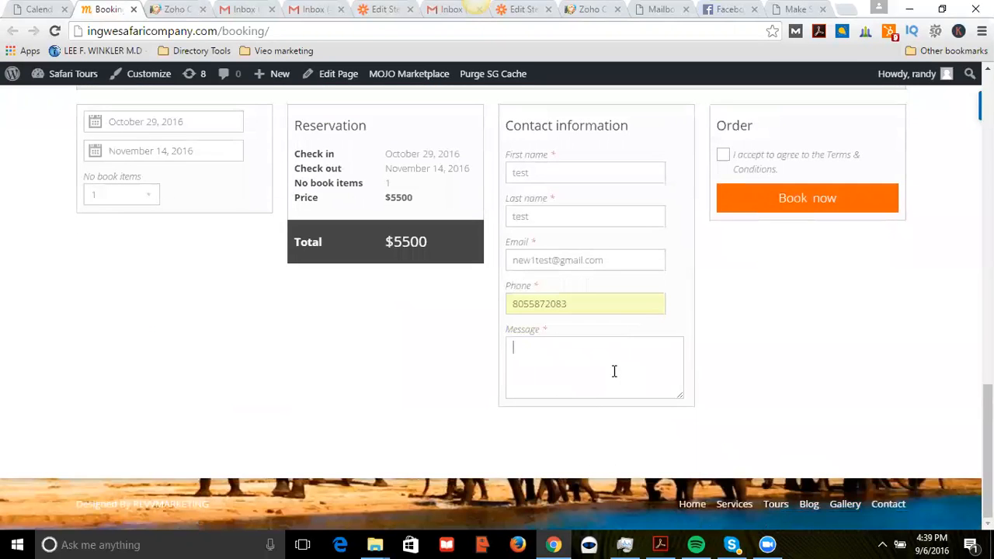
pyautogui.write('Test')
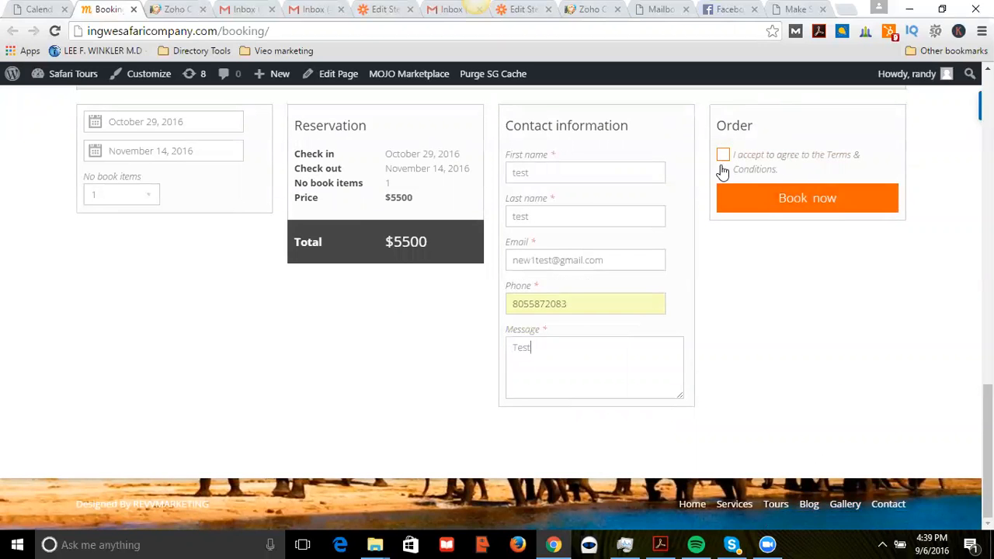
pyautogui.click(723, 155)
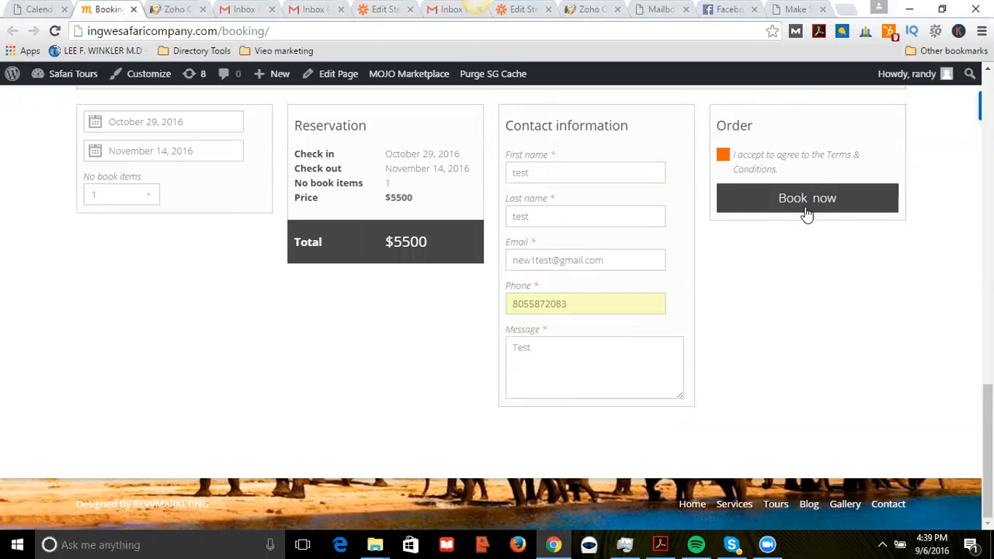
pyautogui.moveTo(826, 210)
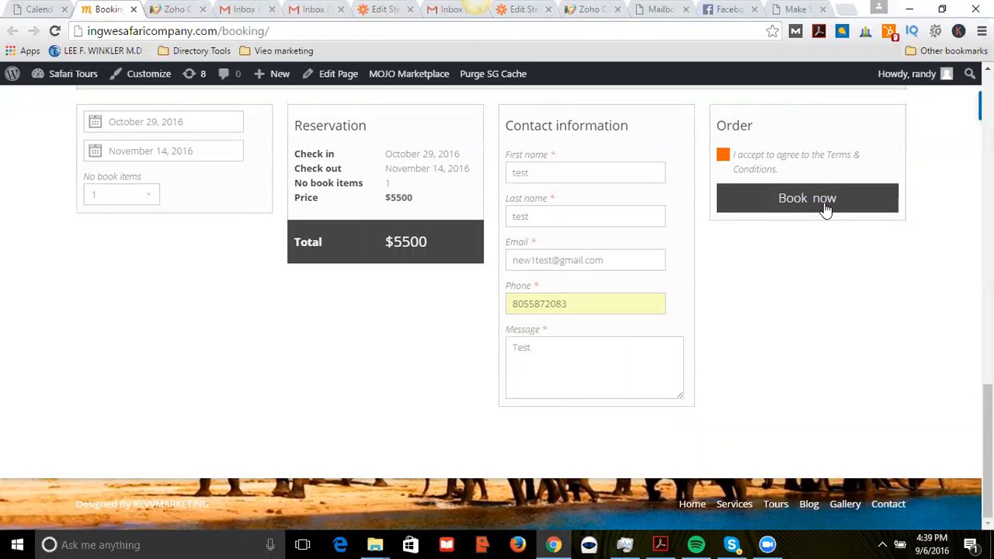
pyautogui.click(807, 198)
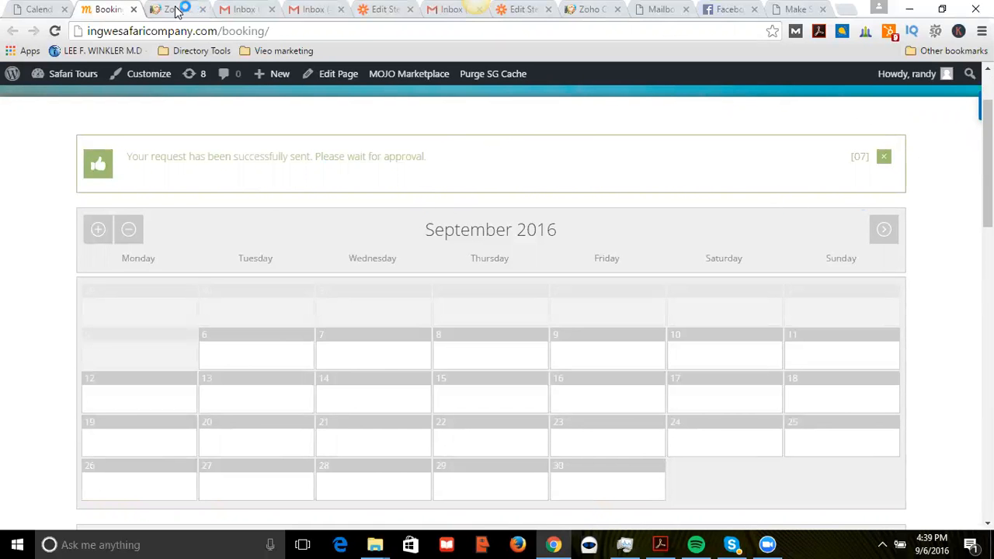
# Step: Check Zoho CRM's Today's Leads for the new $5500 test lead, then view the other CRM tab
pyautogui.click(178, 9)
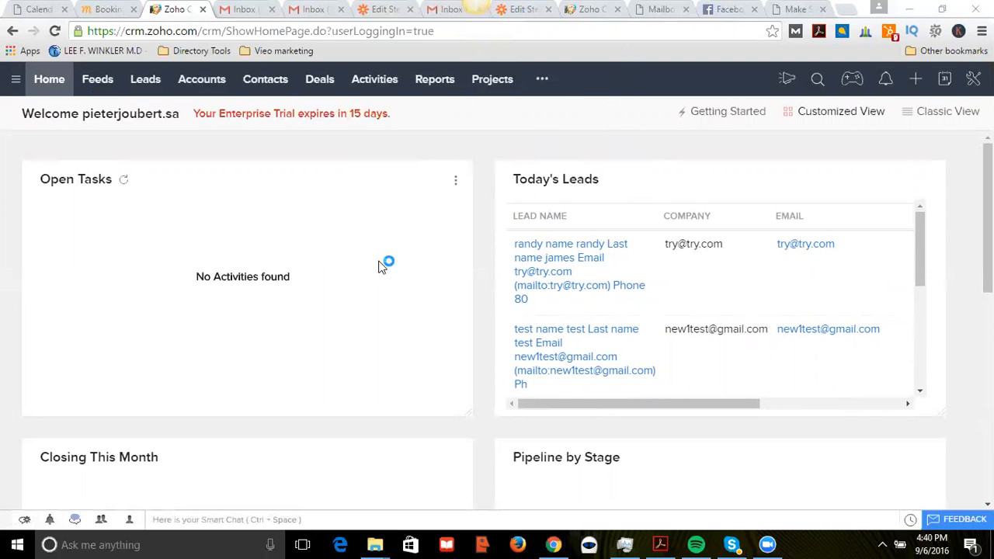
pyautogui.click(524, 8)
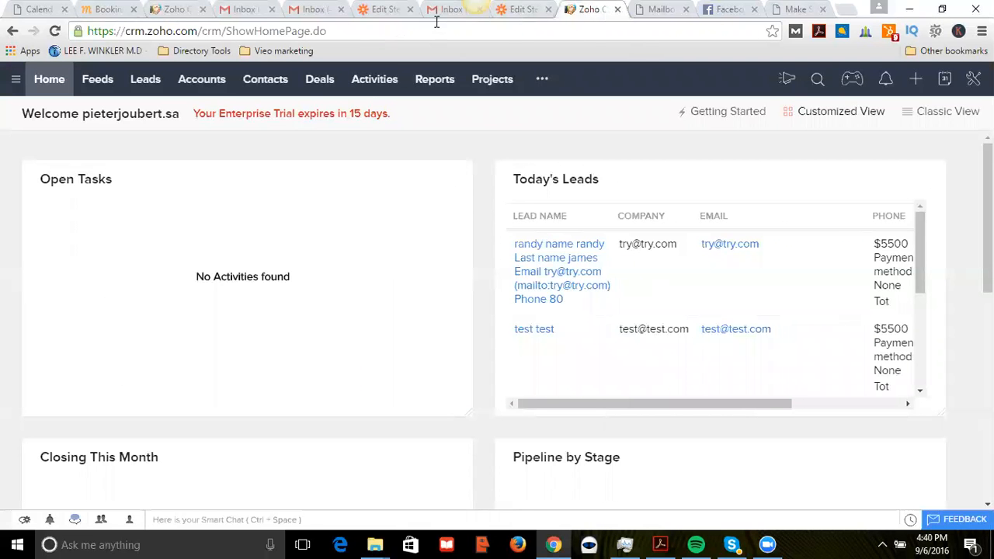
# Step: Review Gmail's Filters and Blocked Addresses, including the booking-request forward-to-Zapier filter, then return to Zoho CRM
pyautogui.click(455, 9)
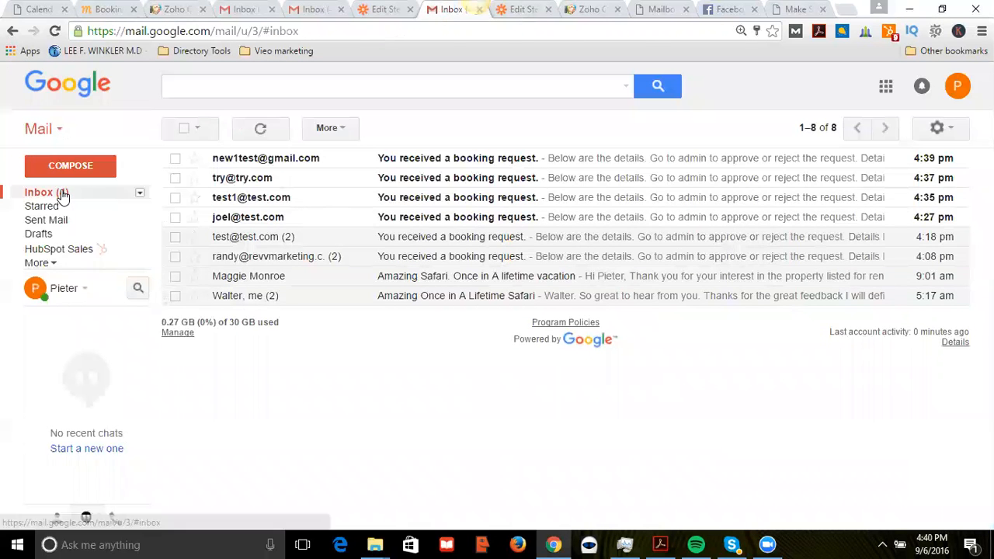
pyautogui.click(938, 127)
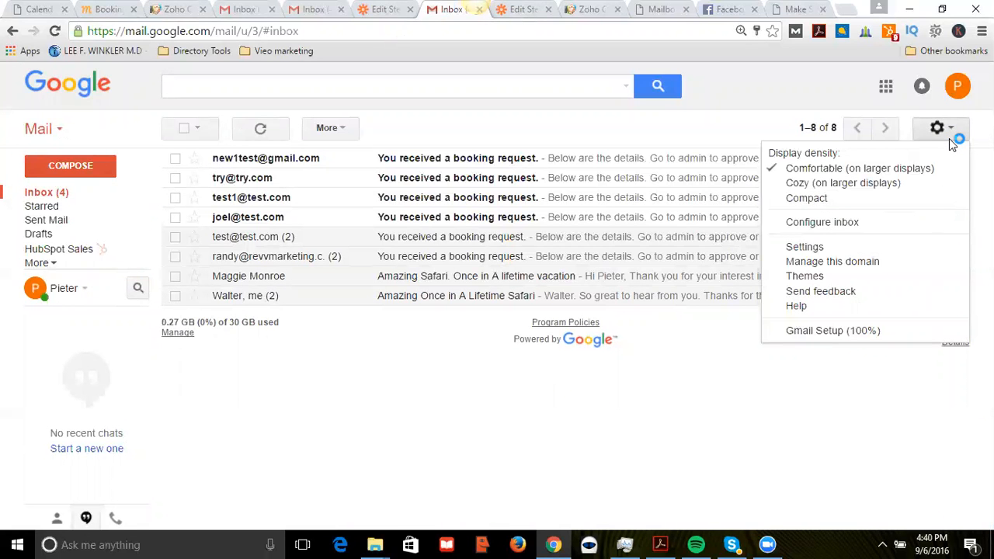
pyautogui.moveTo(835, 255)
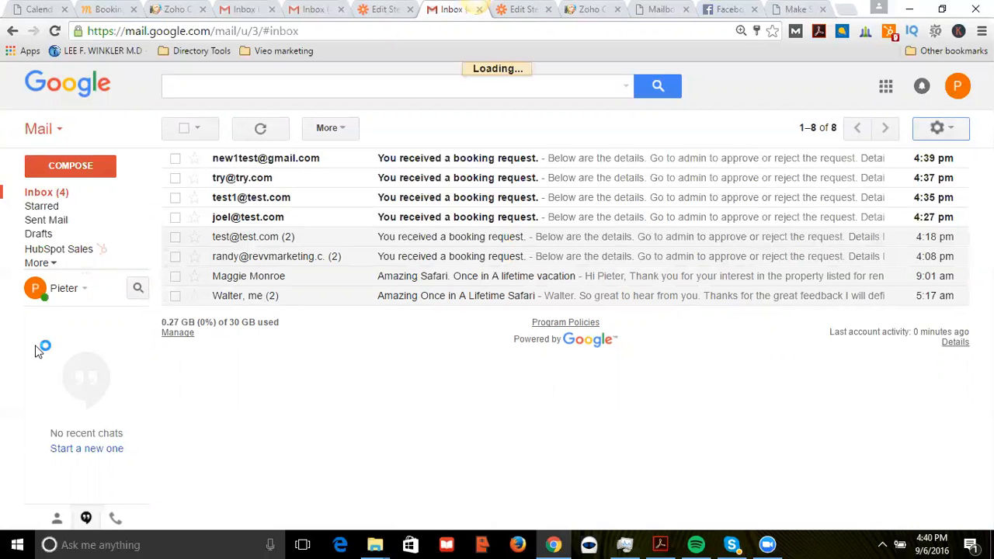
pyautogui.click(937, 128)
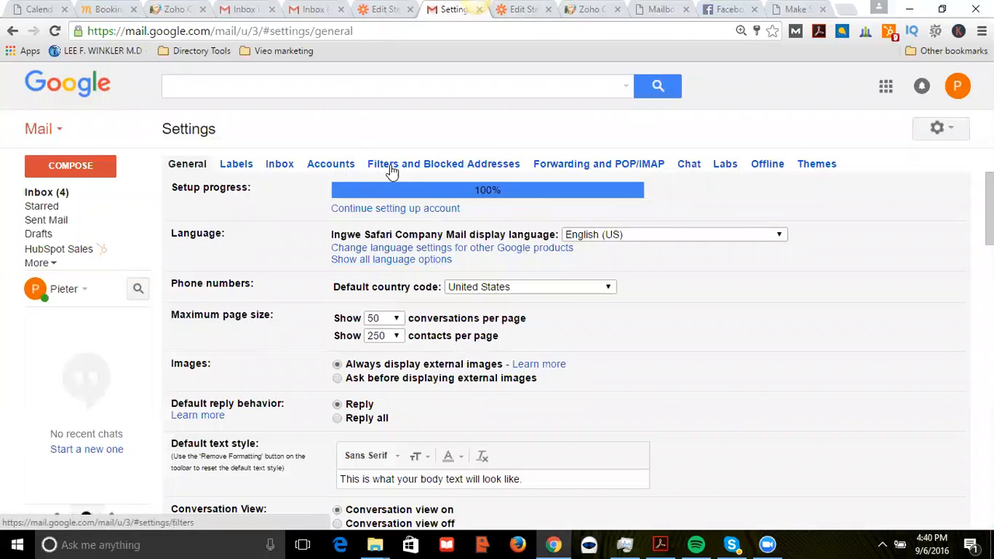
pyautogui.click(443, 164)
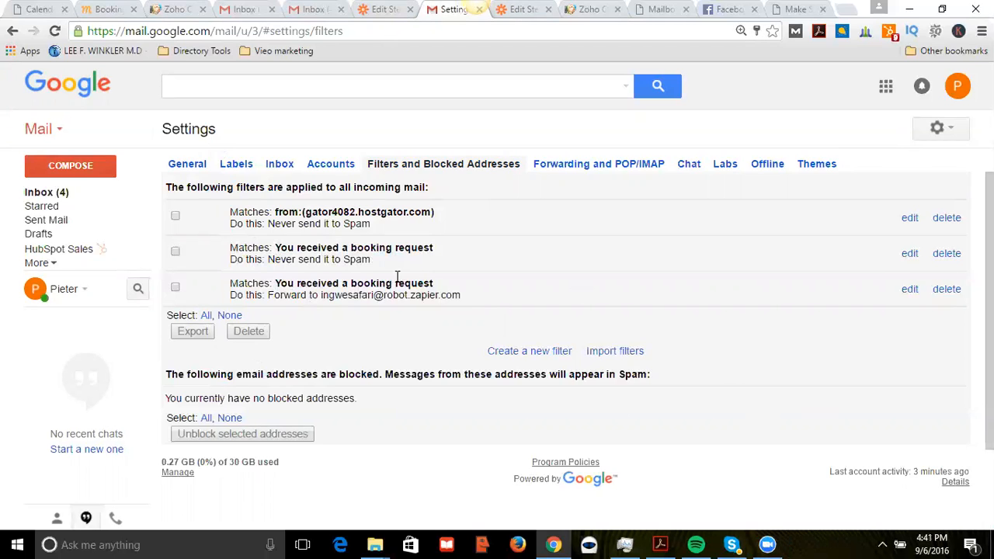
pyautogui.moveTo(298, 367)
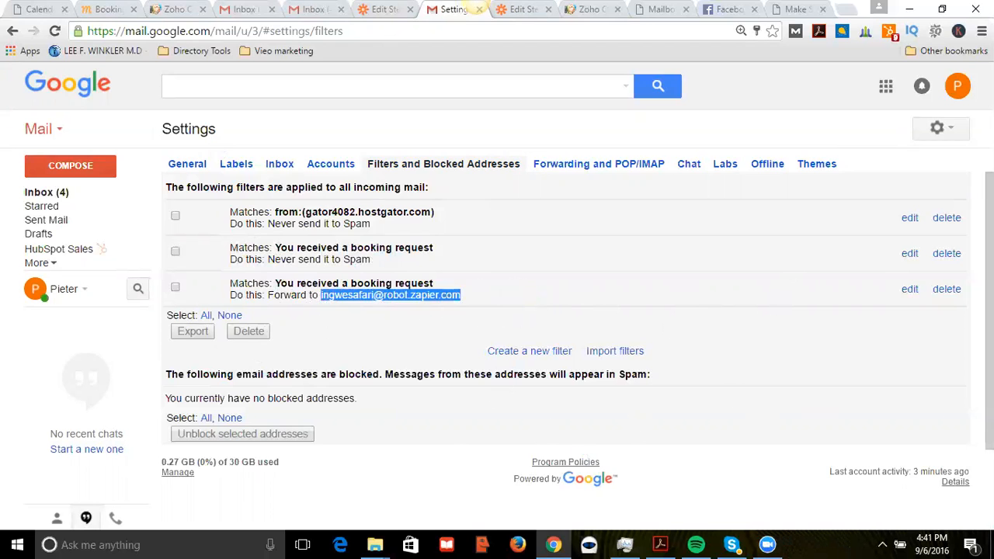
pyautogui.click(592, 8)
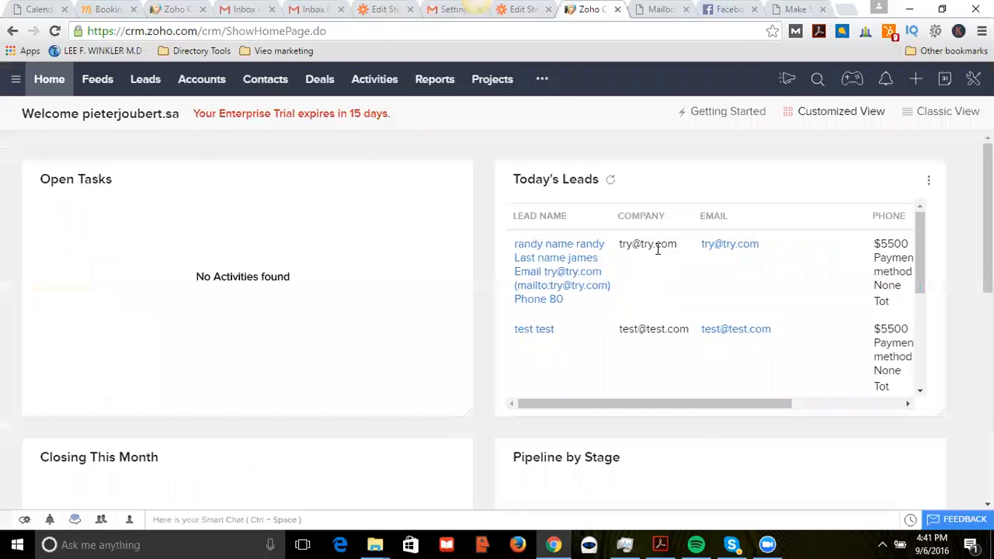
pyautogui.hscroll(3)
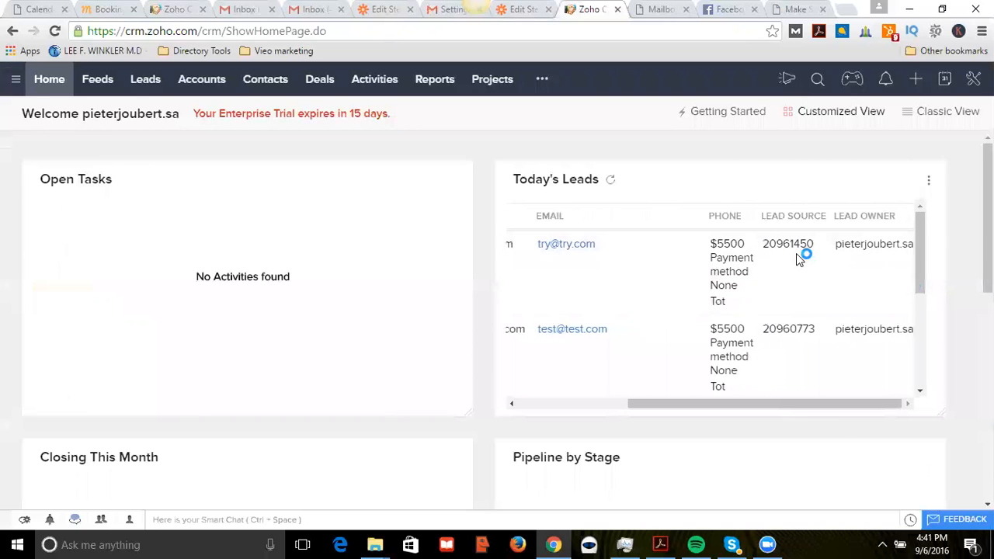
pyautogui.scroll(-3)
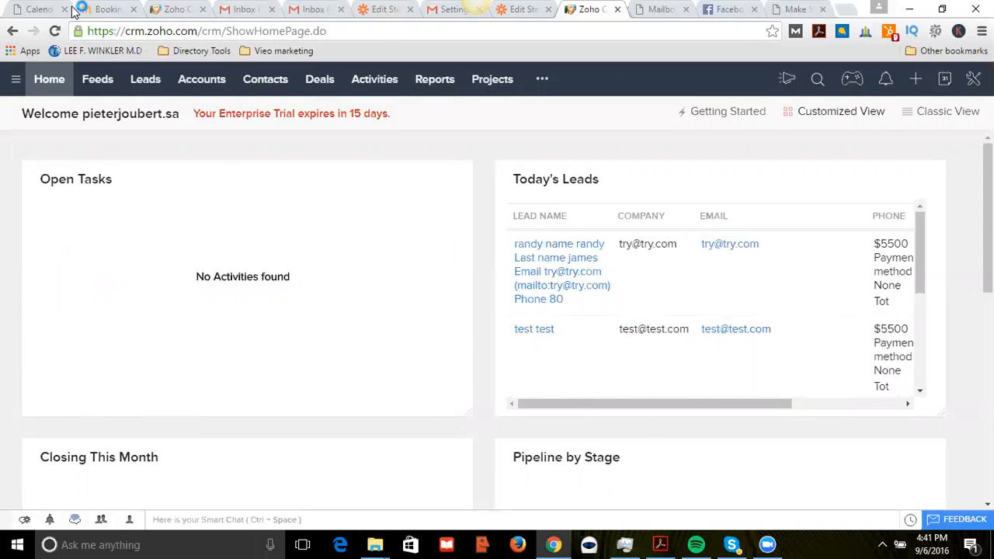
# Step: Scroll the Ingwe Safaris booking calendar to November and pick November 1, 2016 as check-in
pyautogui.click(105, 9)
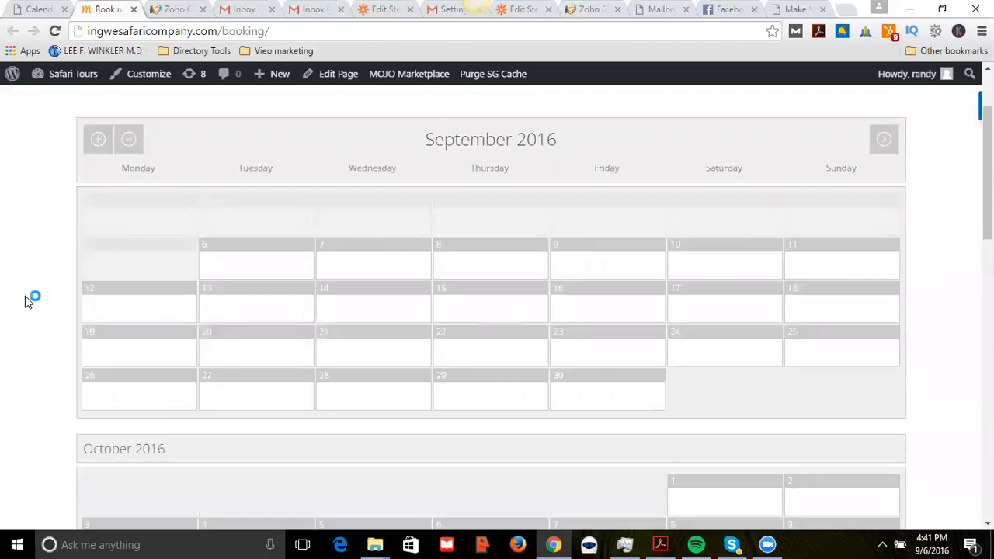
pyautogui.scroll(-3)
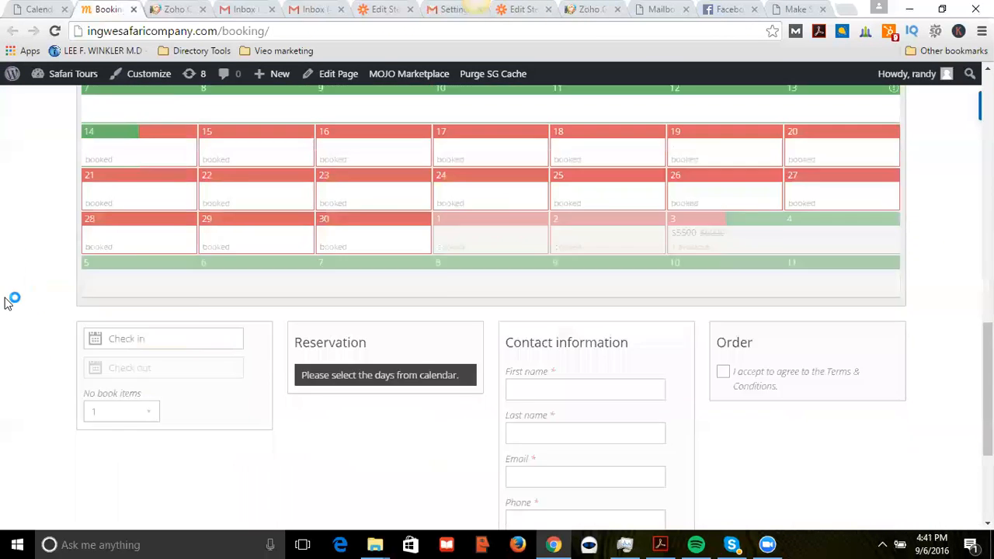
pyautogui.scroll(-3)
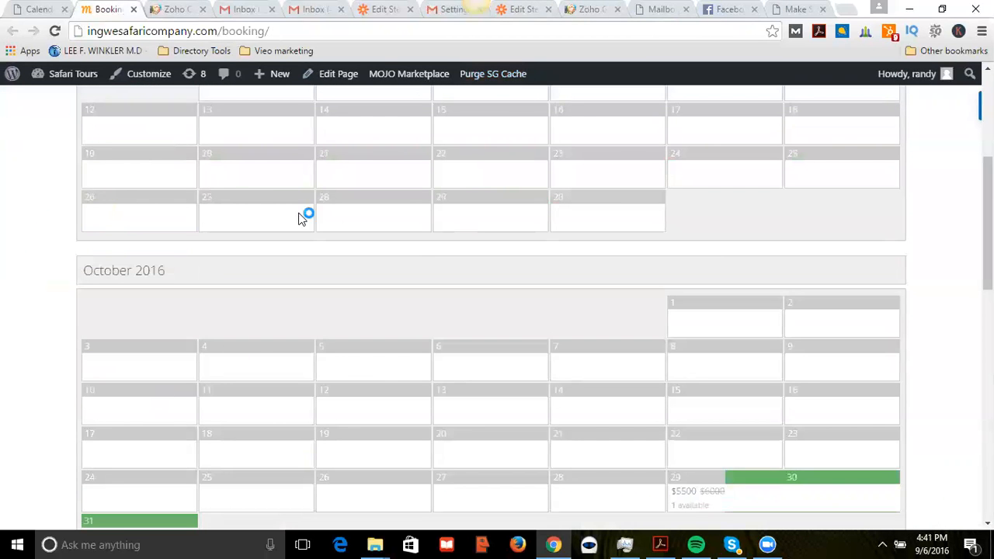
pyautogui.scroll(-3)
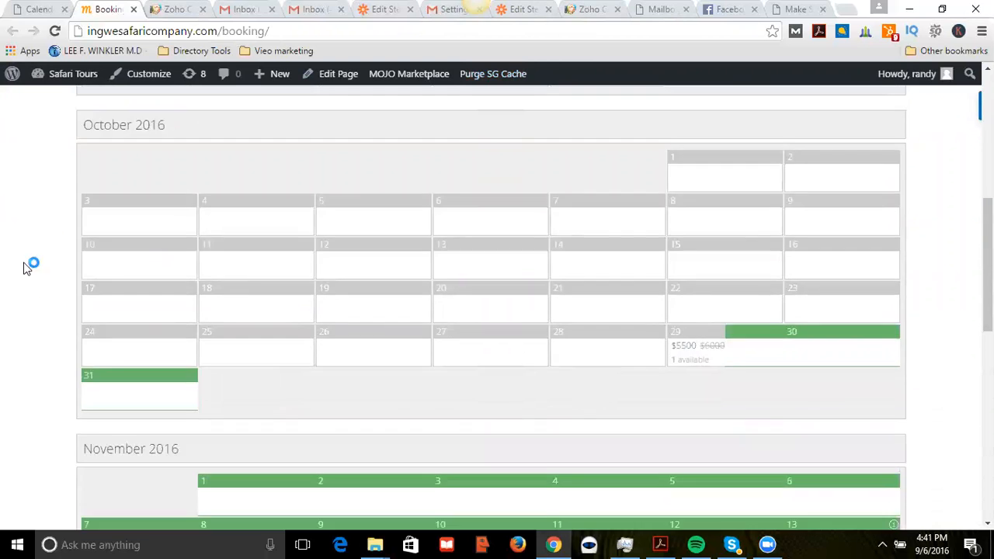
pyautogui.scroll(-3)
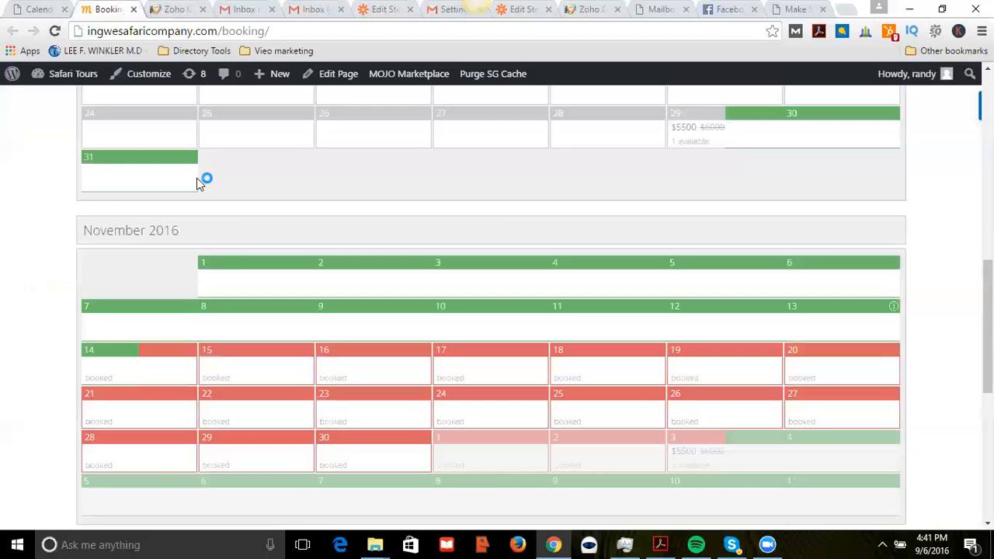
pyautogui.moveTo(46, 231)
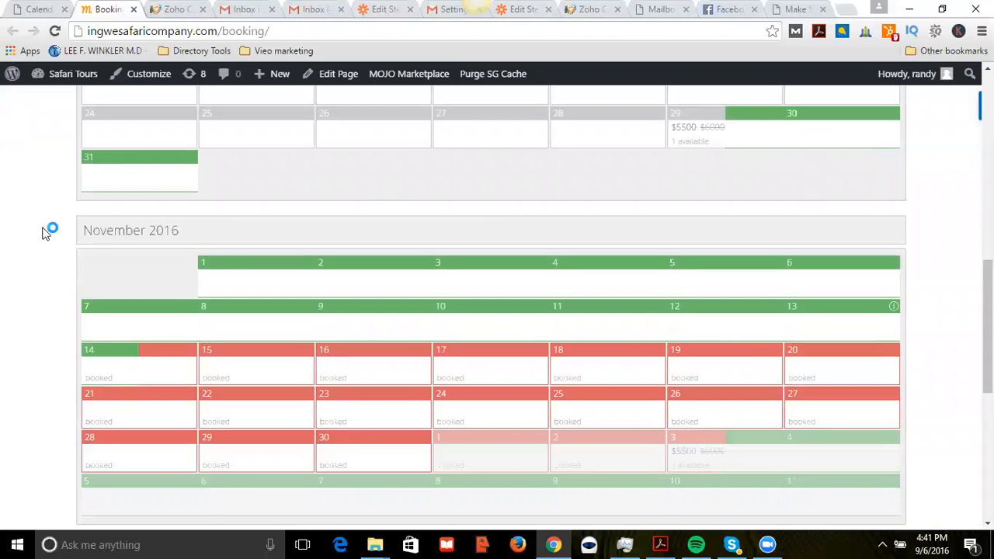
pyautogui.moveTo(145, 378)
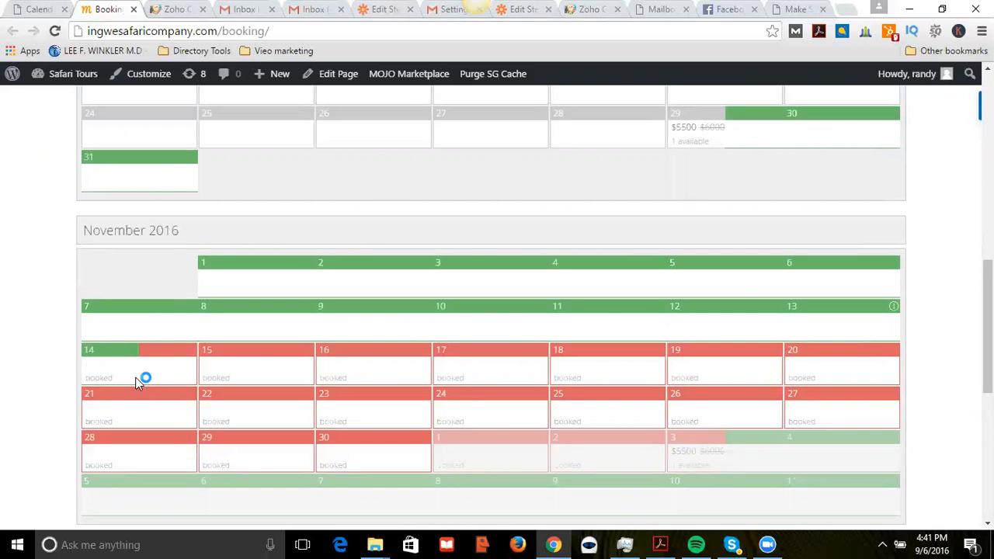
pyautogui.scroll(-3)
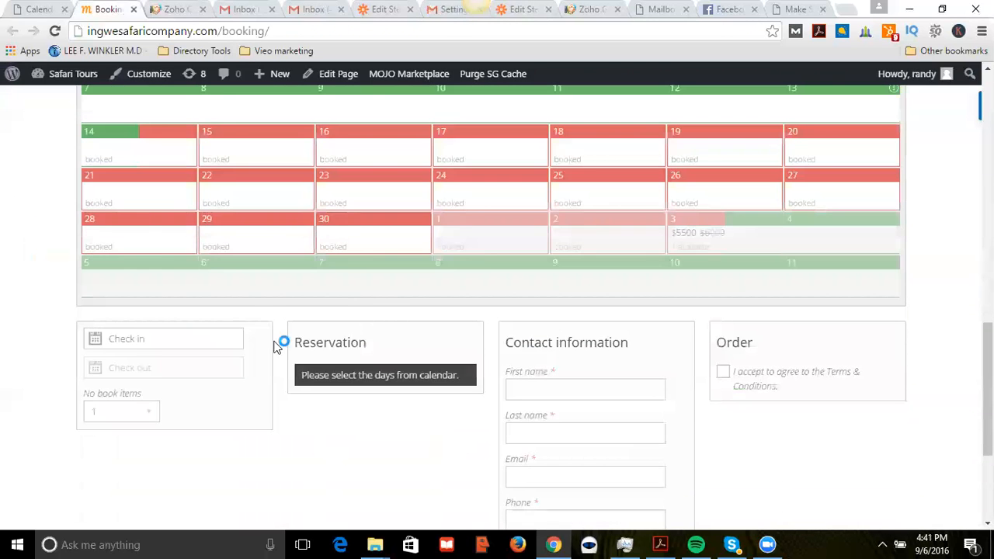
pyautogui.scroll(-3)
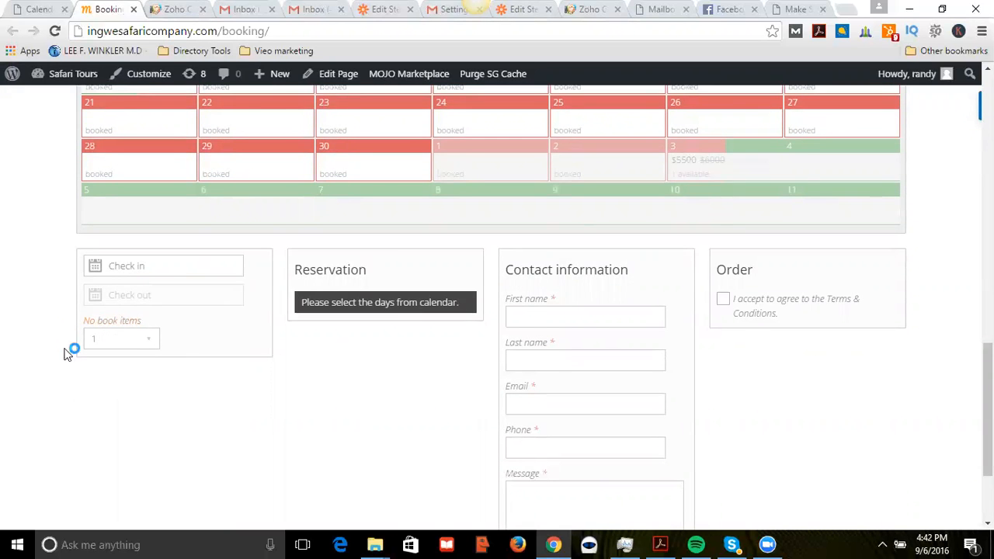
pyautogui.click(121, 338)
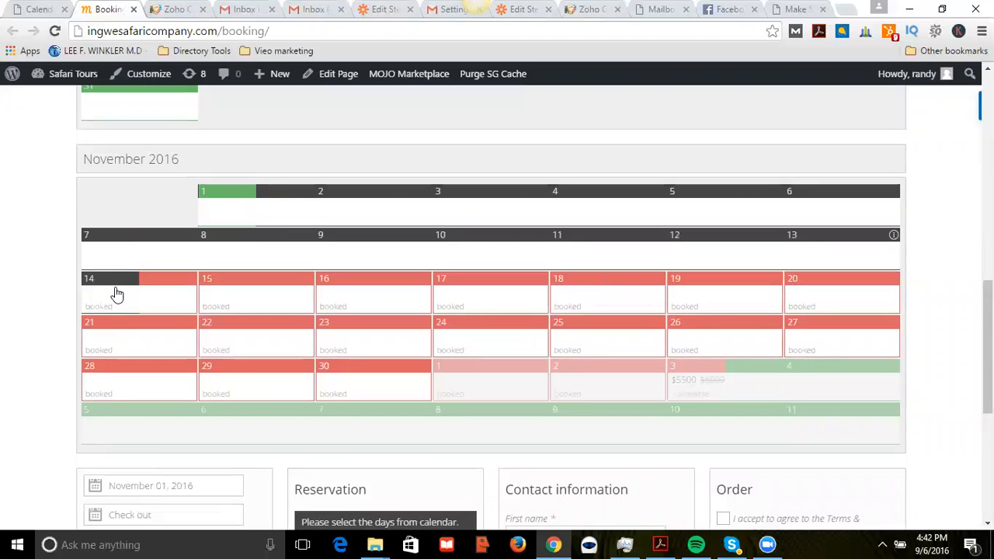
# Step: Set November 14 as check-out and scroll to the $5500 reservation summary
pyautogui.click(89, 291)
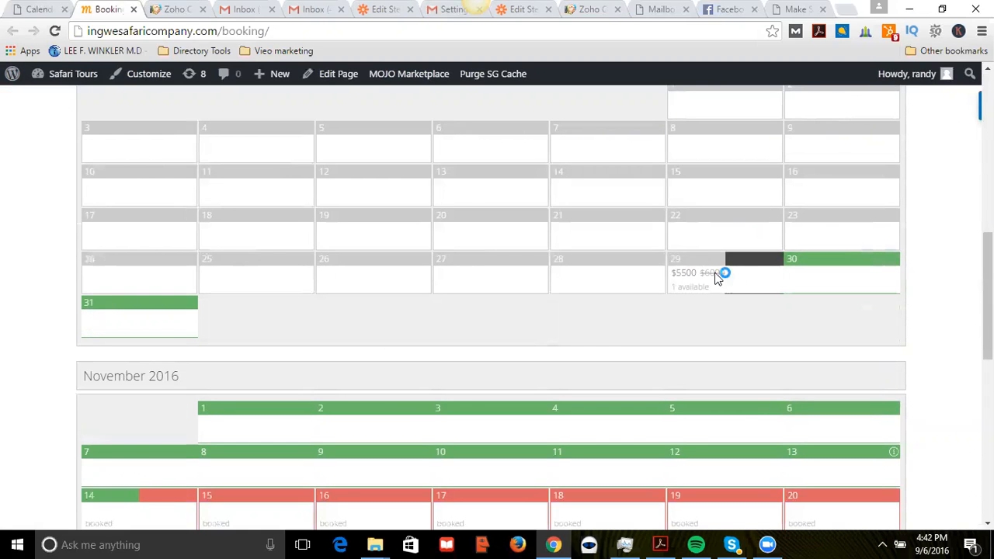
pyautogui.scroll(-3)
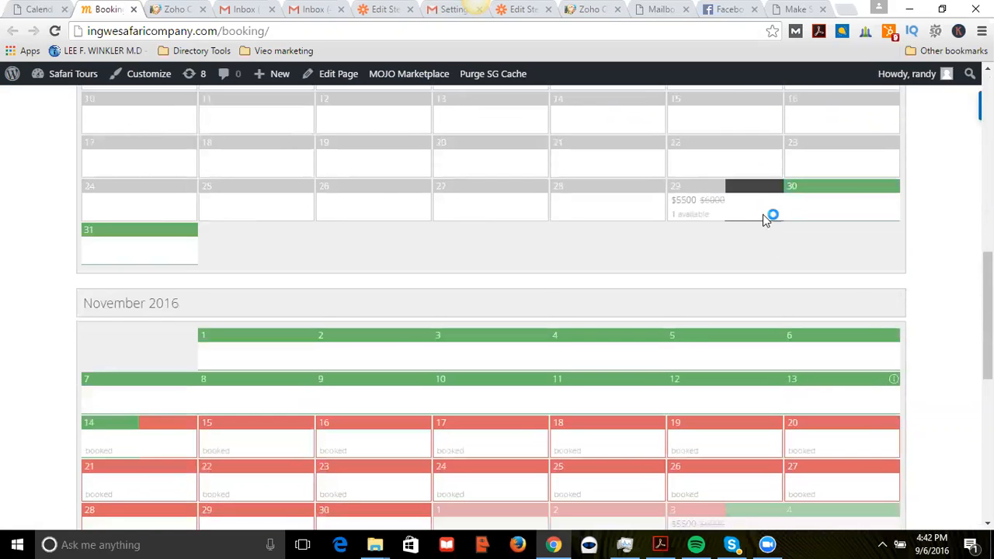
pyautogui.scroll(-3)
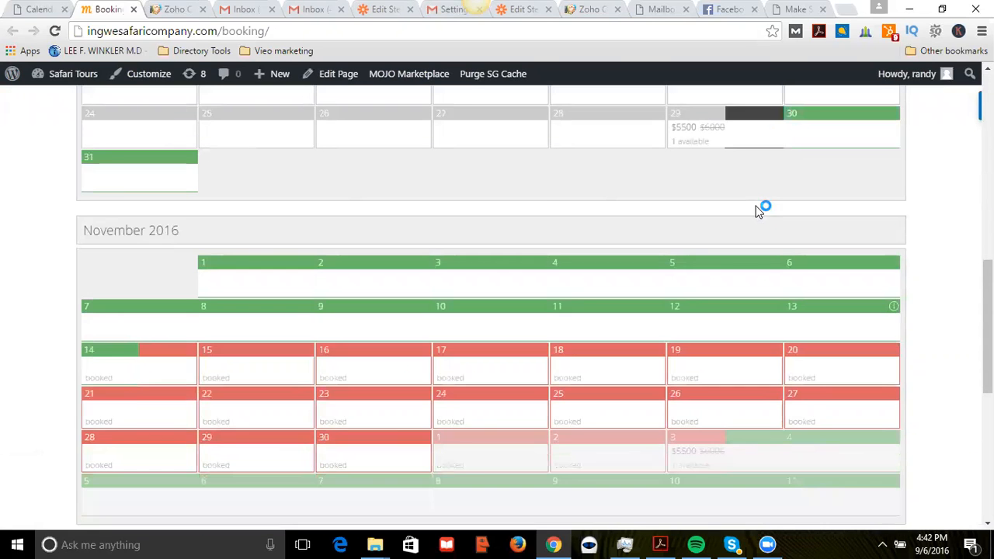
pyautogui.moveTo(750, 138)
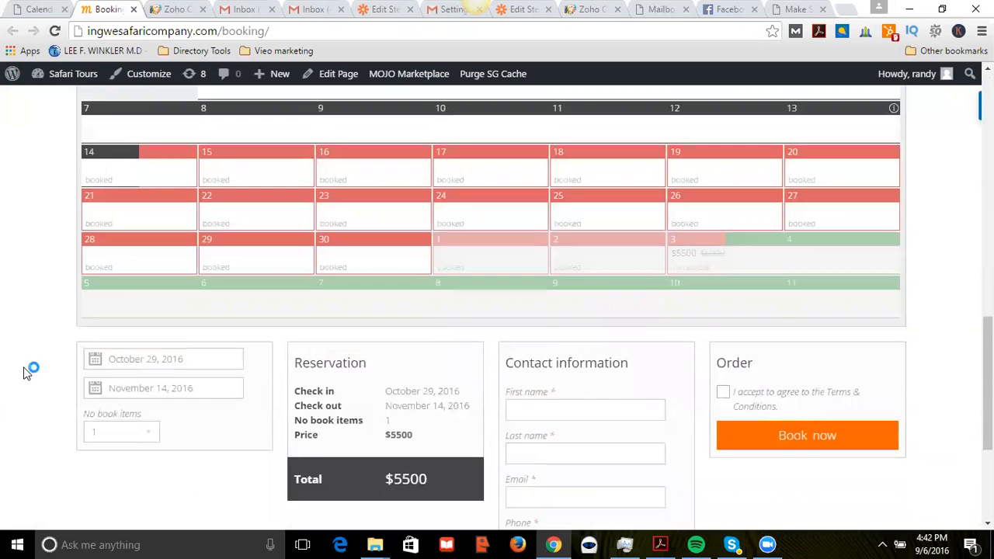
pyautogui.scroll(-3)
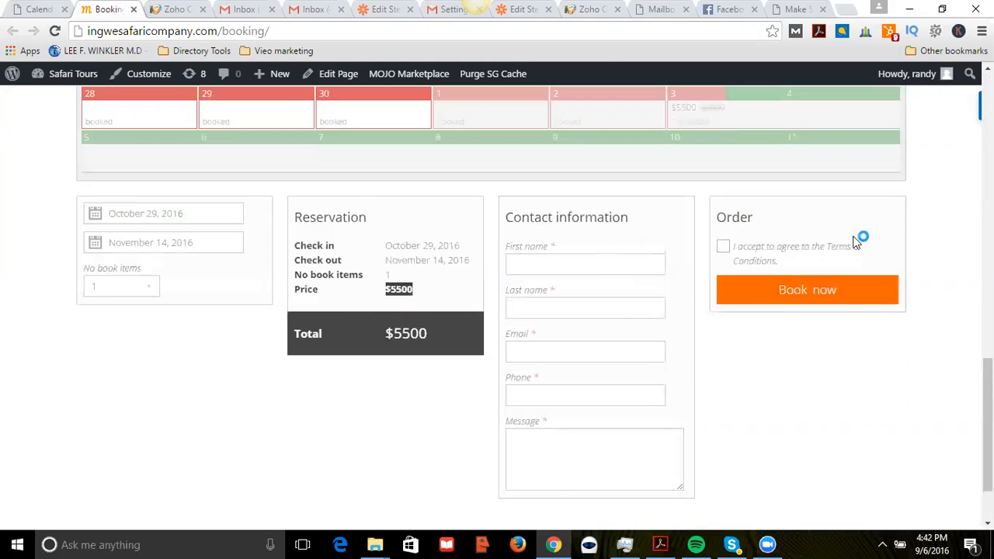
pyautogui.moveTo(707, 185)
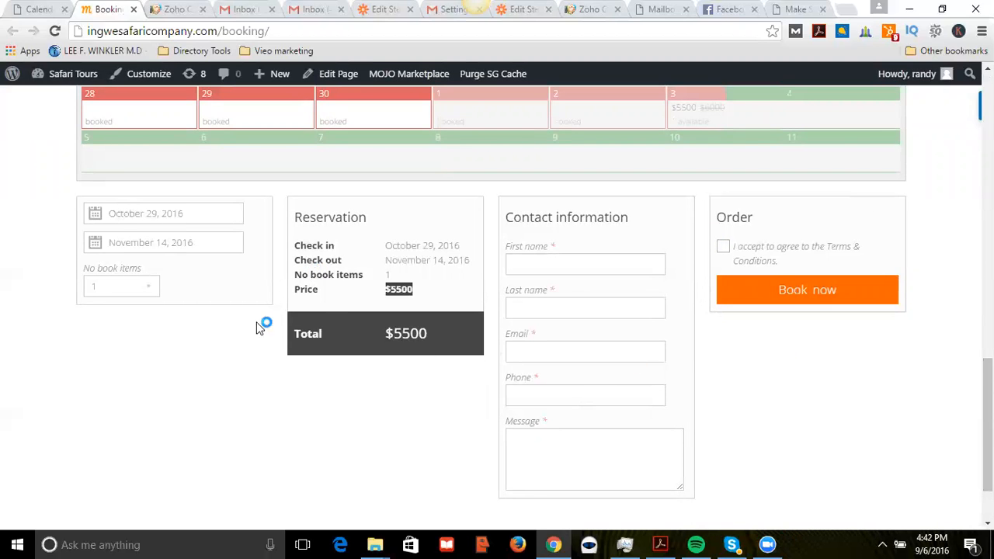
pyautogui.moveTo(104, 335)
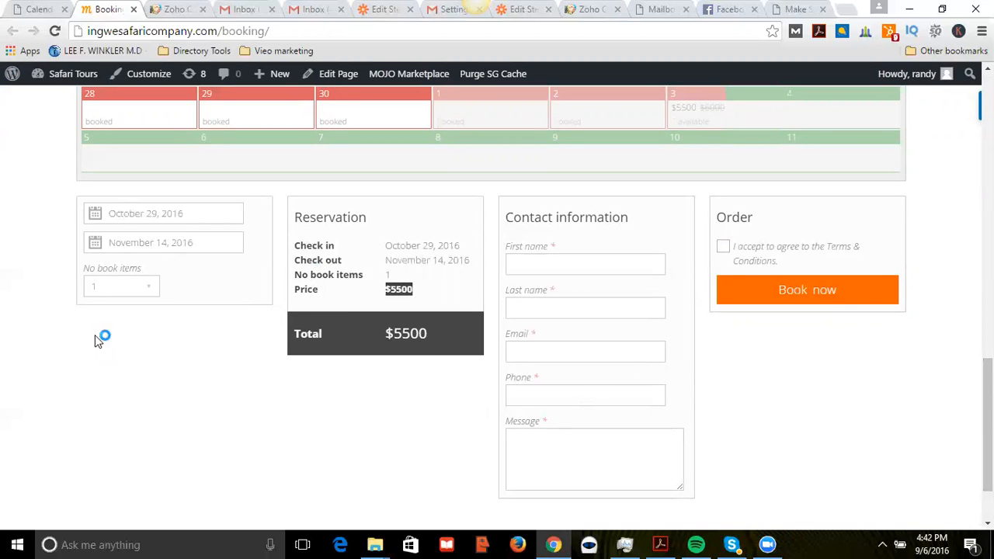
pyautogui.moveTo(31, 252)
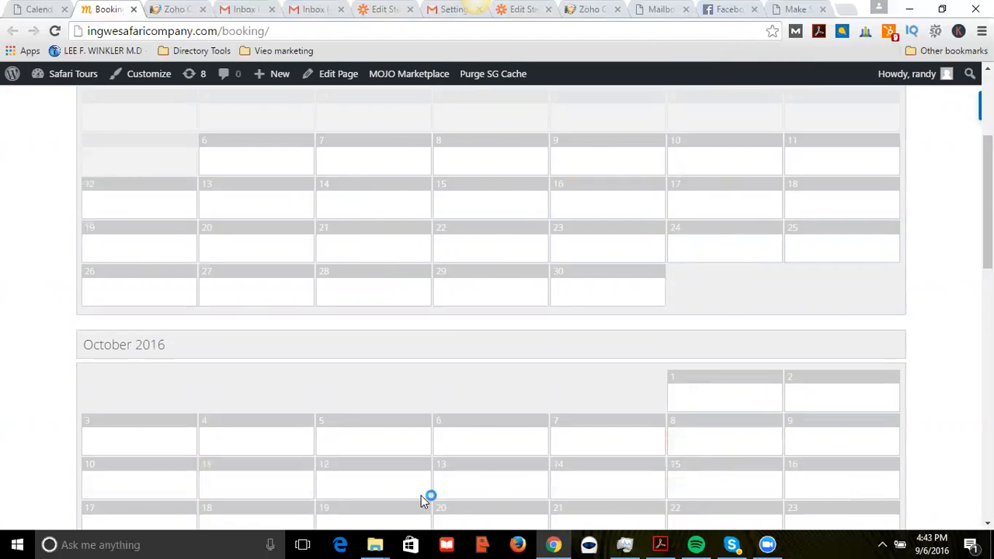
pyautogui.moveTo(892, 505)
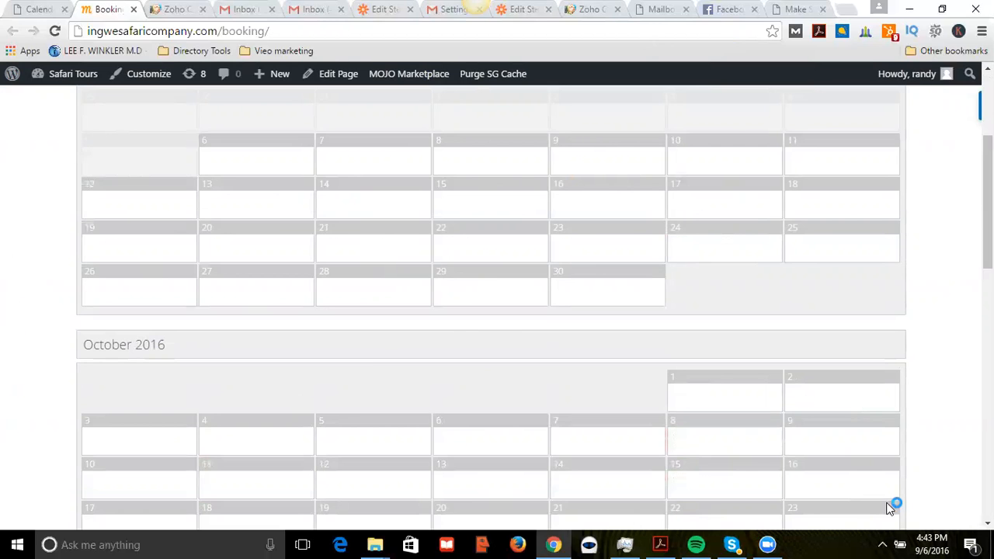
pyautogui.moveTo(6, 370)
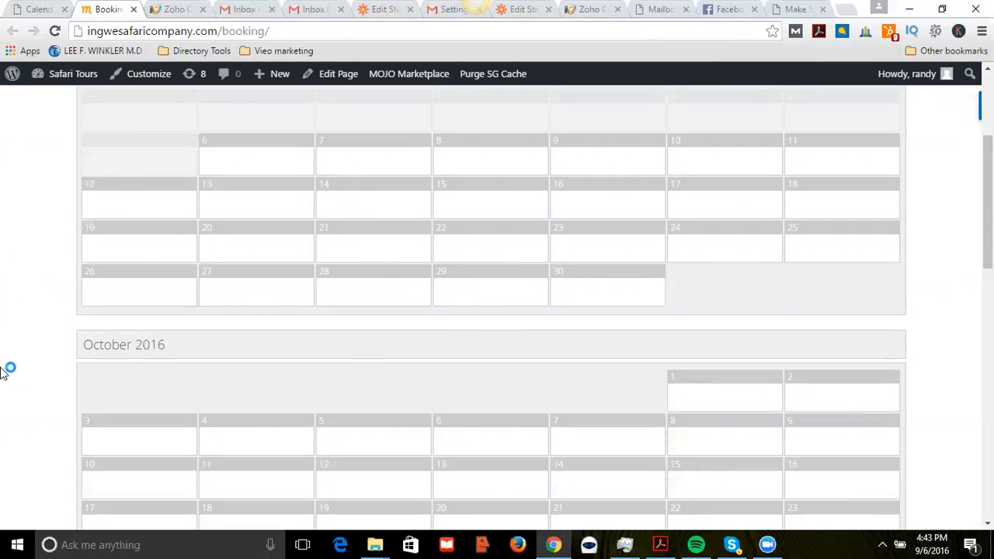
pyautogui.moveTo(47, 380)
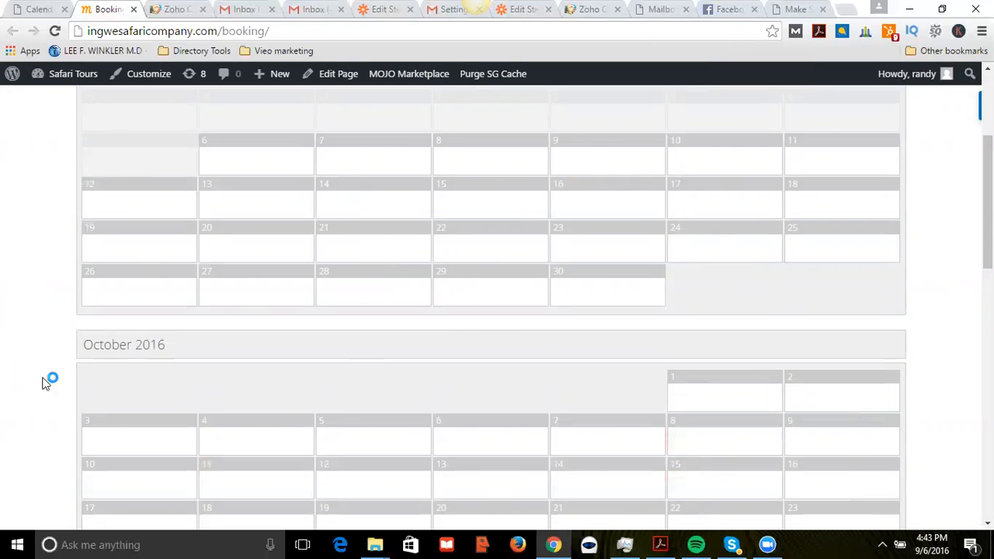
pyautogui.moveTo(878, 501)
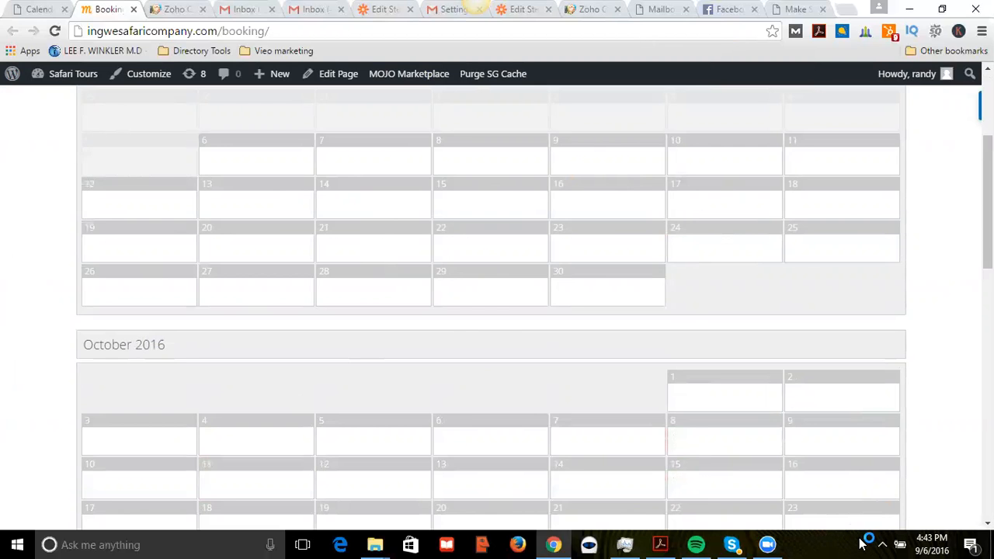
pyautogui.moveTo(874, 440)
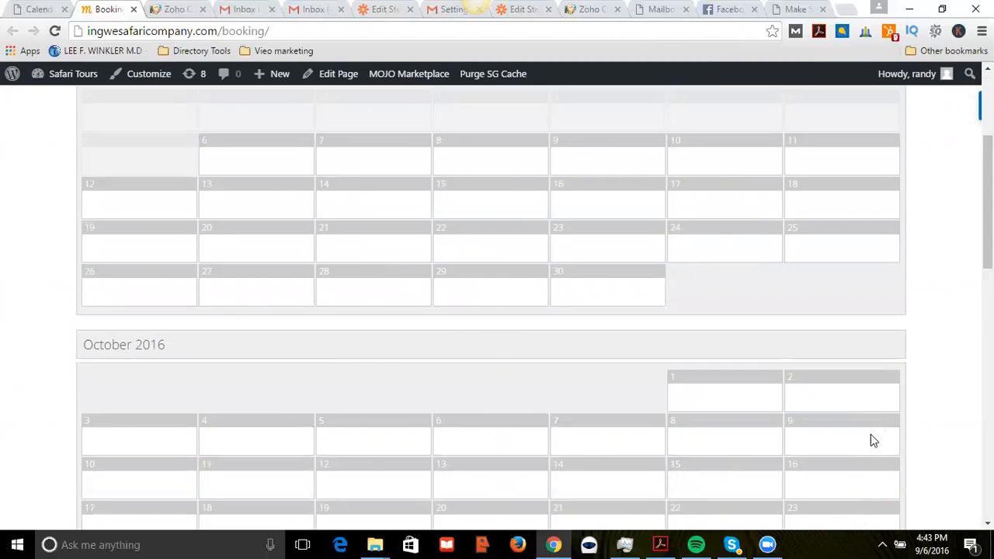